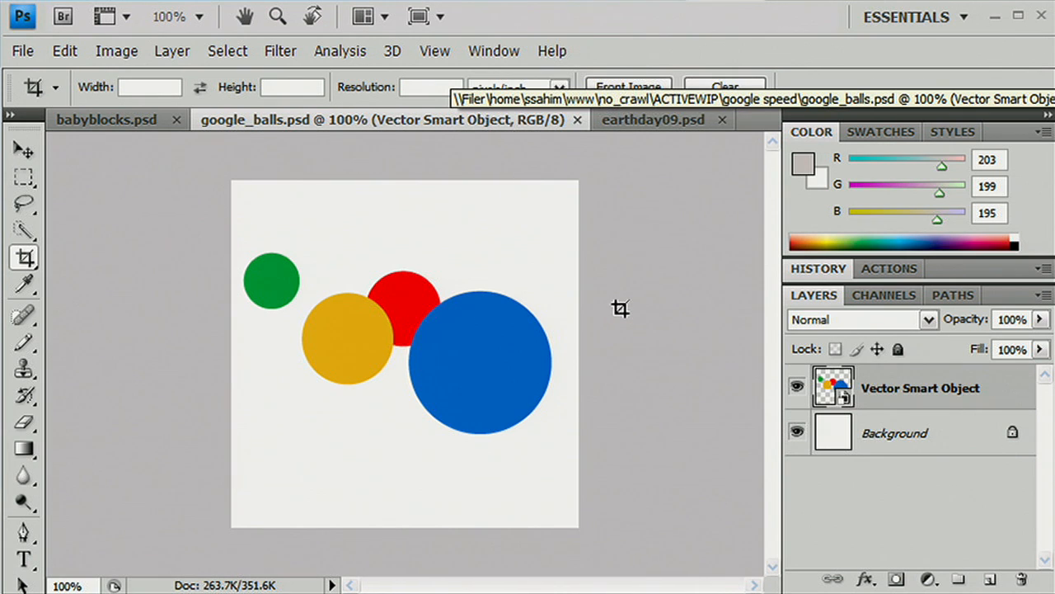
{"action": "mouse_move", "coordinate": [361, 459]}
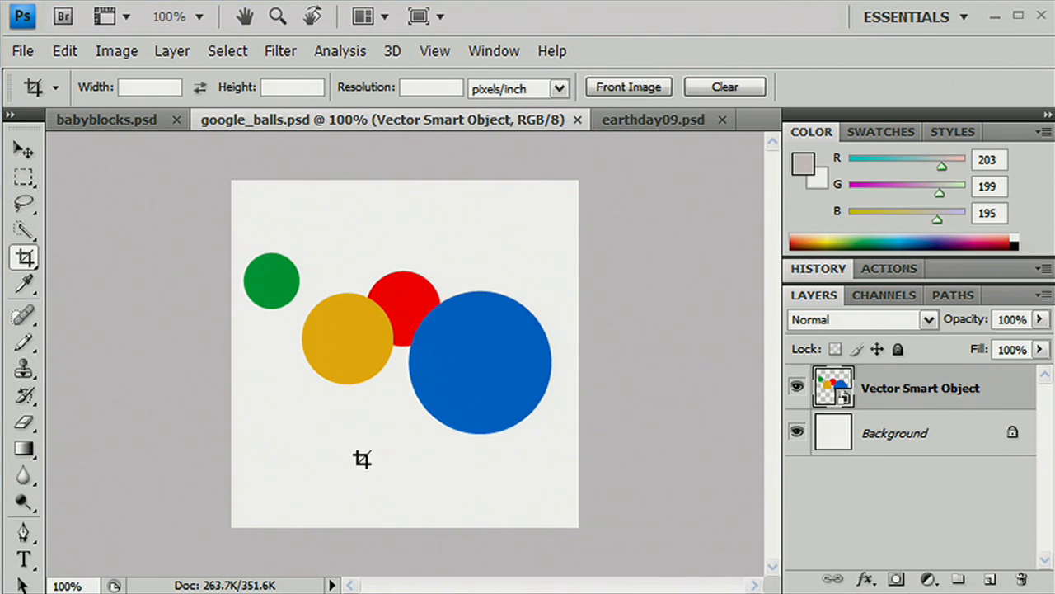
{"action": "mouse_move", "coordinate": [198, 248]}
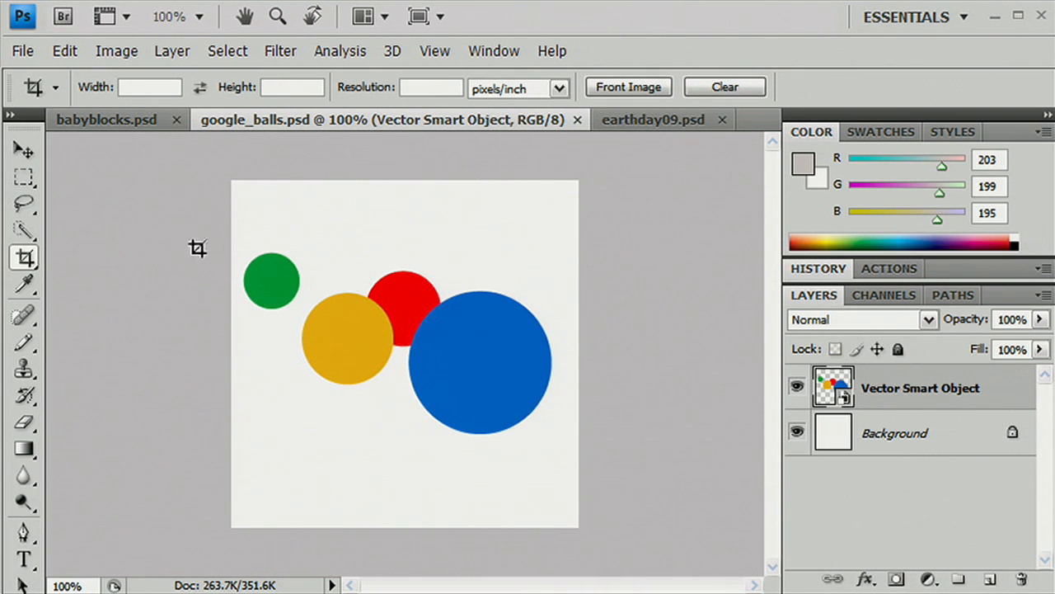
Crop google_balls to a wide strip around the four circles and open Save for Web
{"action": "left_click_drag", "start_coordinate": [239, 247], "coordinate": [423, 400]}
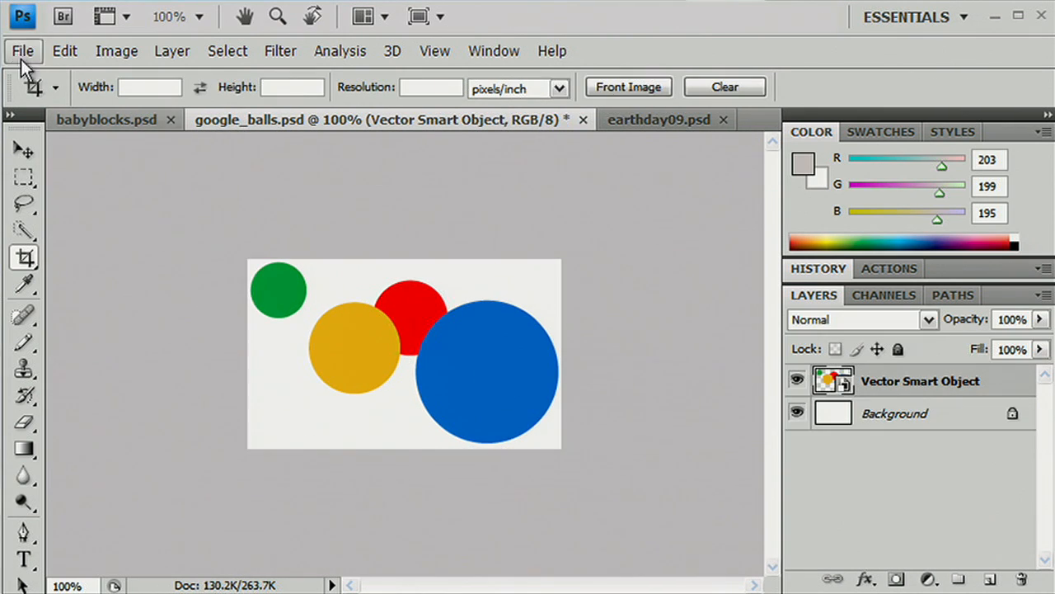
{"action": "left_click", "coordinate": [23, 51]}
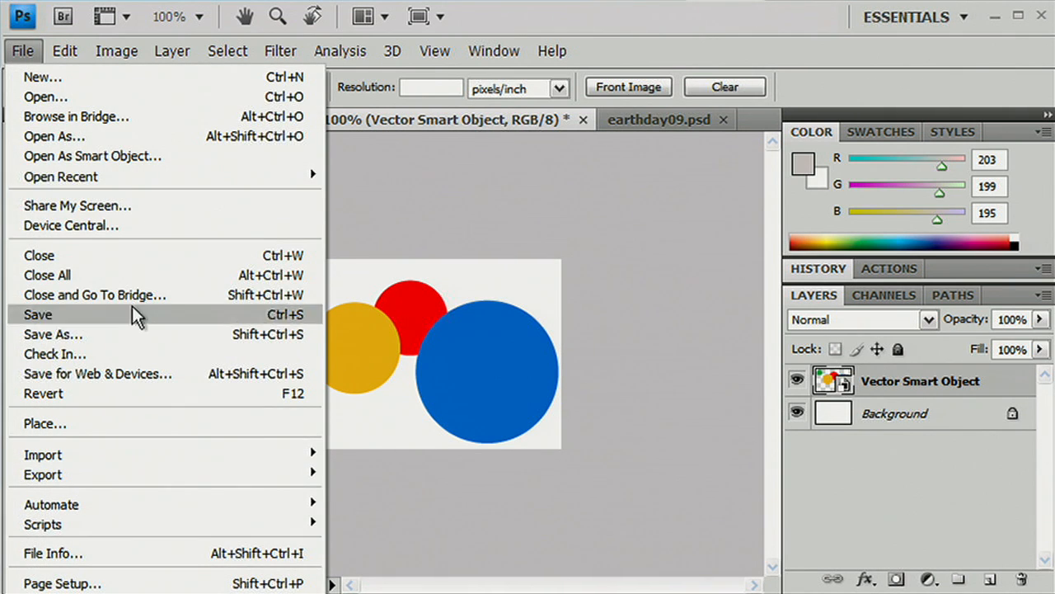
{"action": "left_click", "coordinate": [97, 374]}
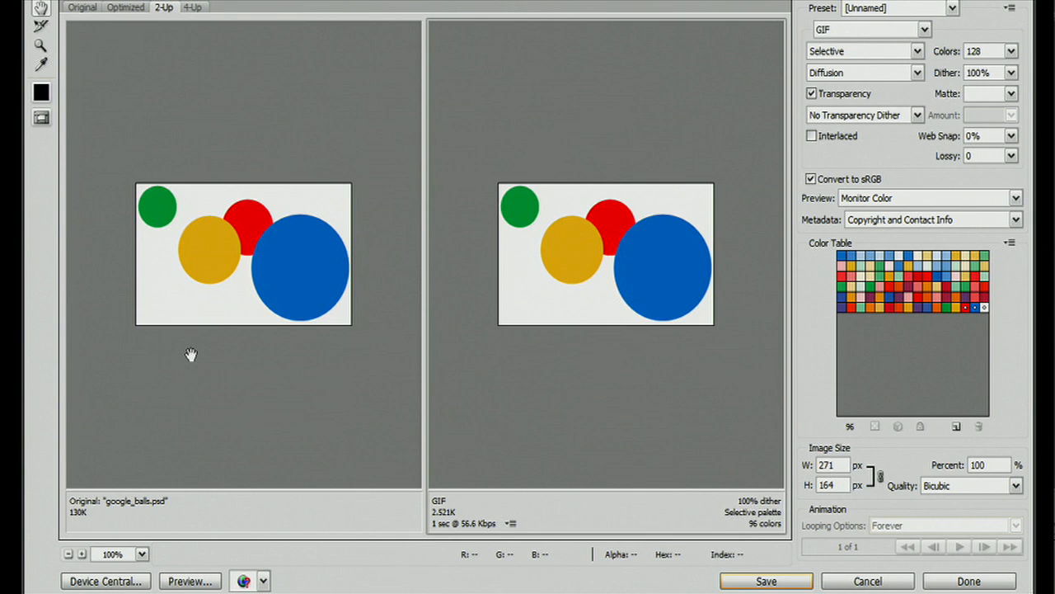
{"action": "mouse_move", "coordinate": [739, 223]}
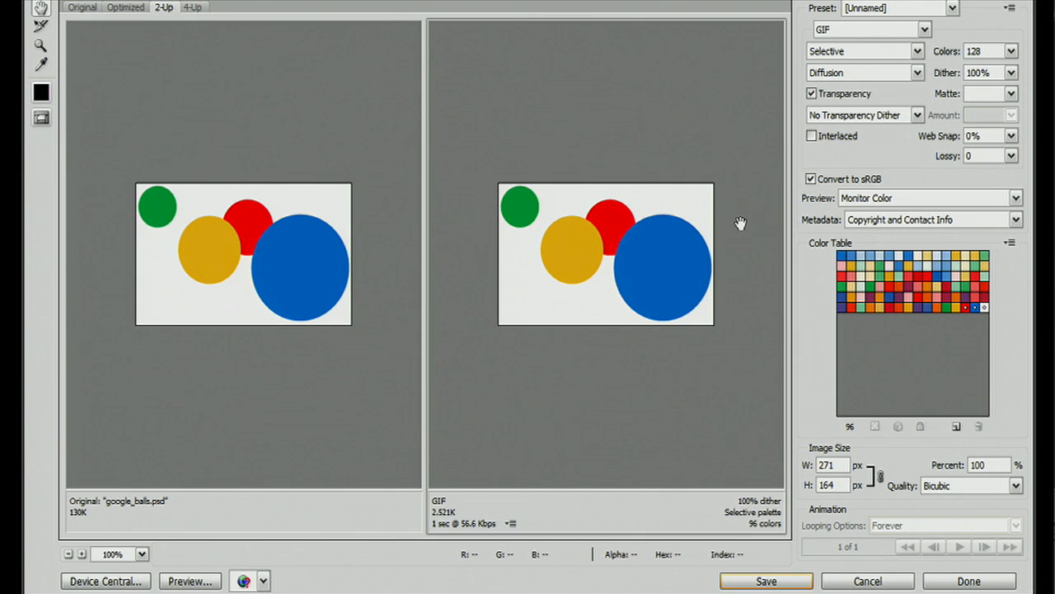
{"action": "mouse_move", "coordinate": [835, 279]}
{"action": "type", "text": "256"}
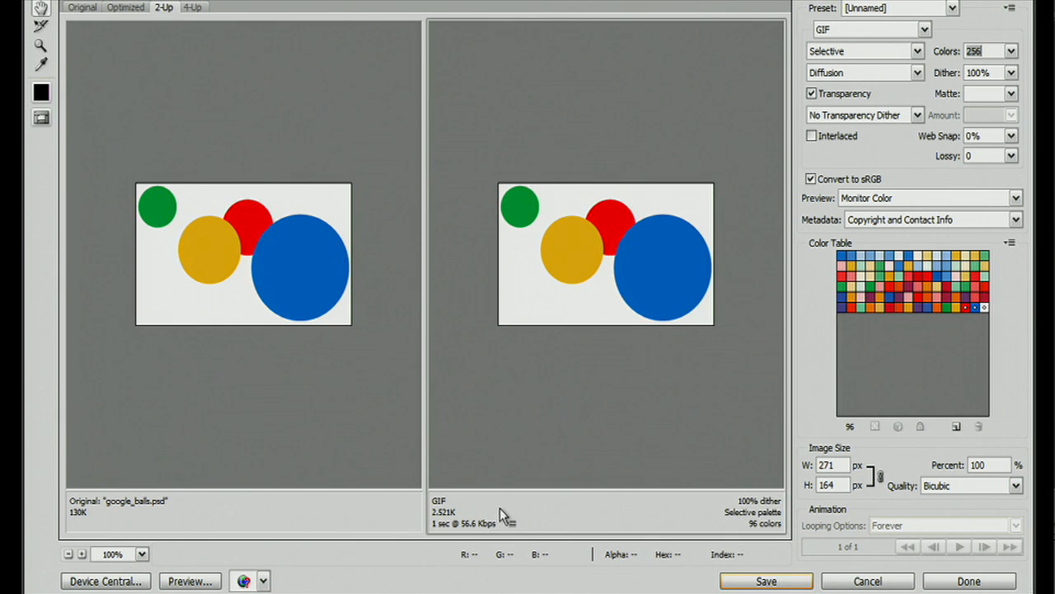
{"action": "mouse_move", "coordinate": [1022, 68]}
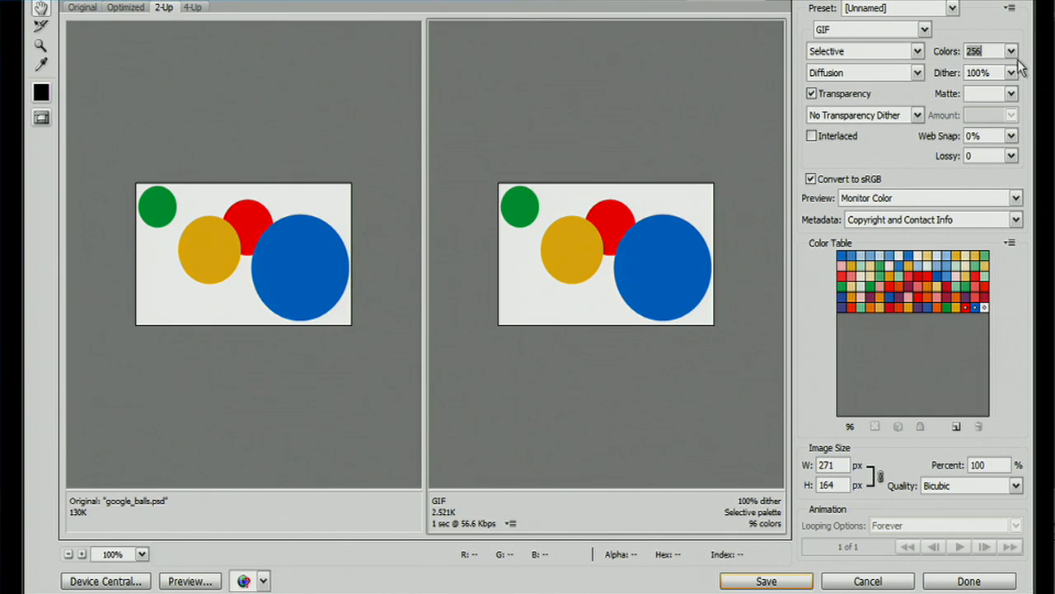
Set the GIF Colors palette to 16, shrinking the preview to about 1.8K
{"action": "left_click", "coordinate": [1011, 50]}
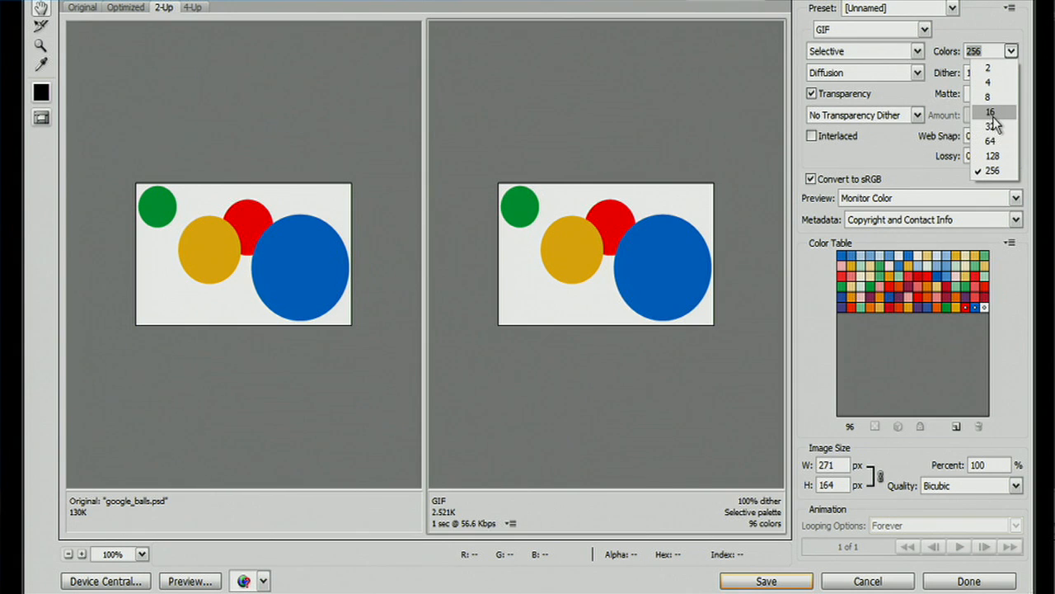
{"action": "left_click", "coordinate": [990, 111]}
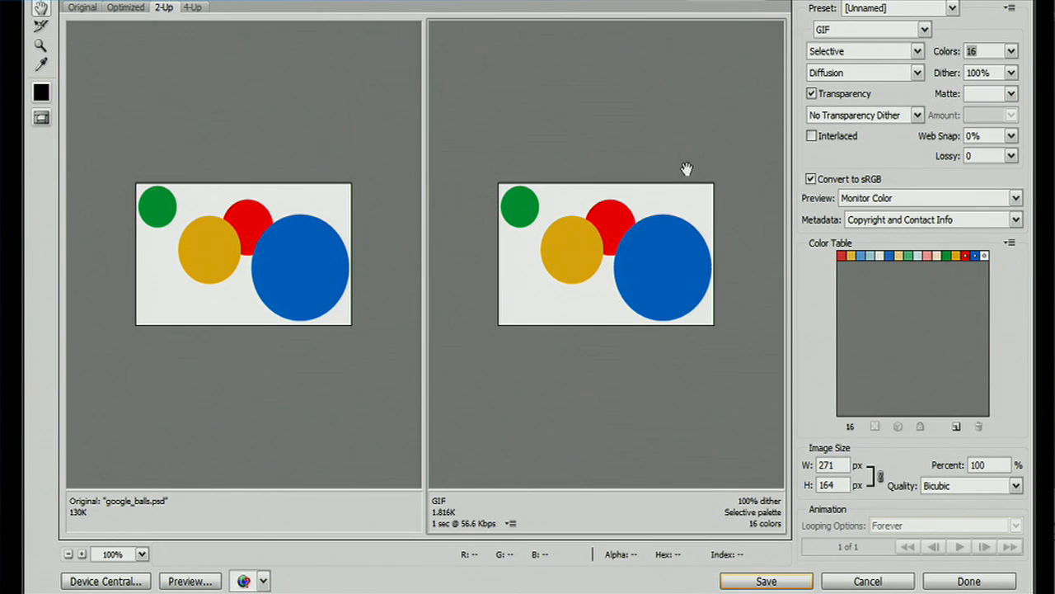
{"action": "mouse_move", "coordinate": [481, 512]}
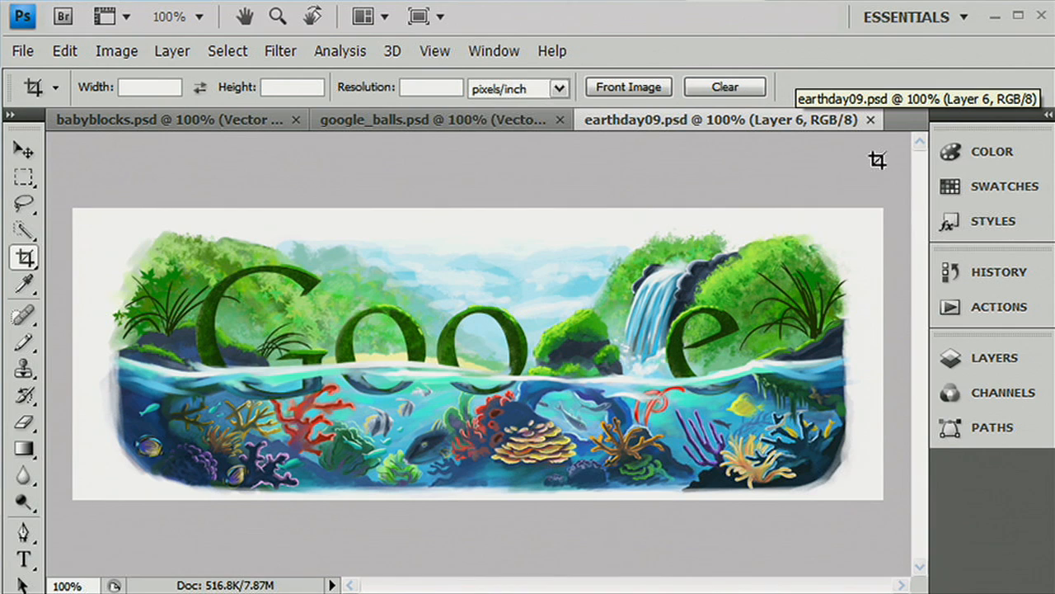
{"action": "mouse_move", "coordinate": [341, 554]}
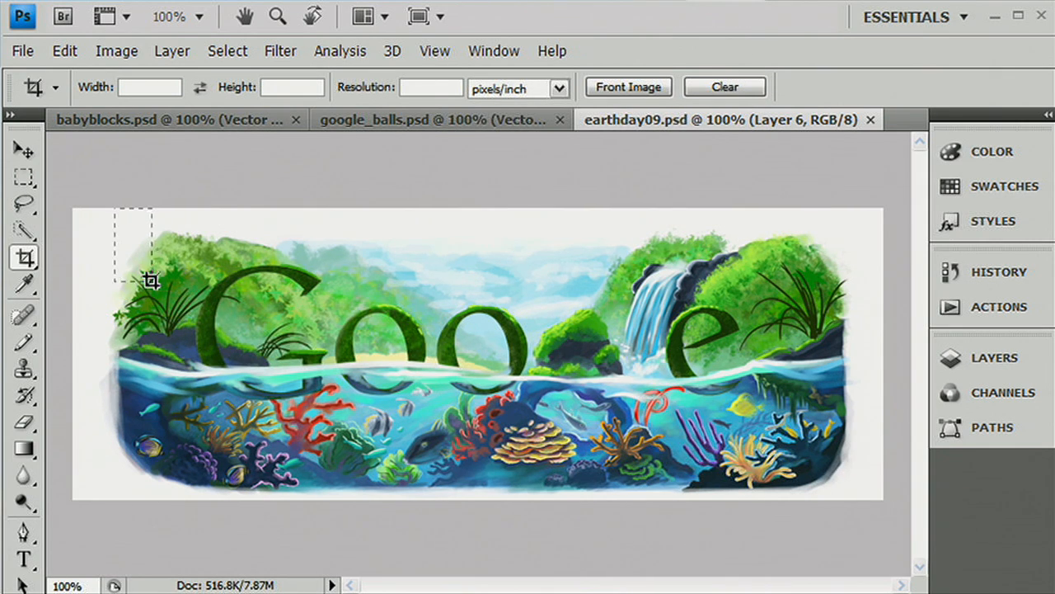
Crop earthday09.psd to trim the doodle's empty side margins, about 6.99M
{"action": "left_click_drag", "start_coordinate": [152, 282], "coordinate": [544, 500]}
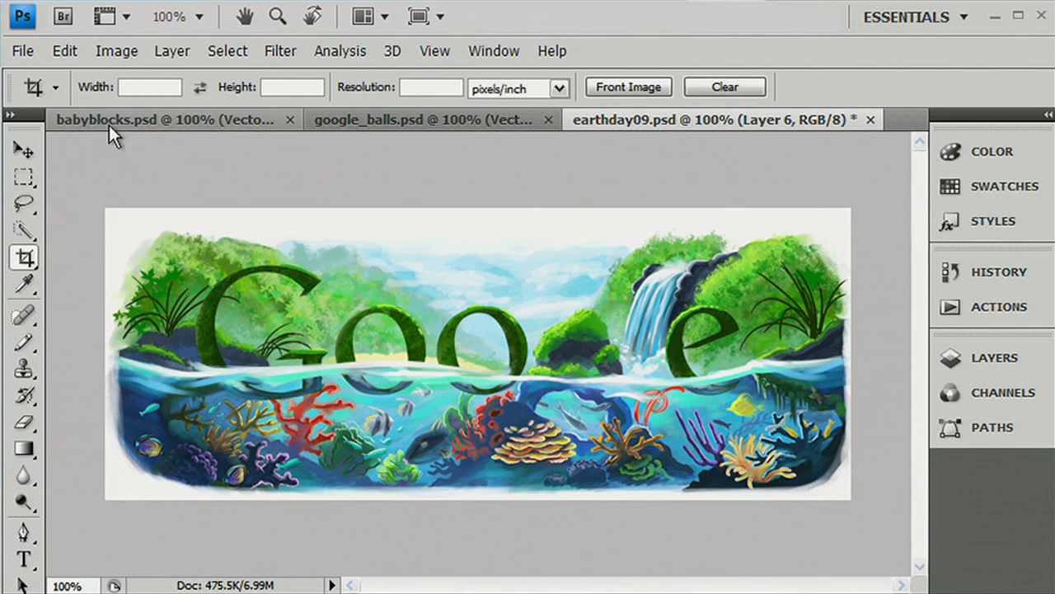
Open the cropped doodle in Save for Web's 2-Up 16-colour GIF preview
{"action": "left_click", "coordinate": [22, 50]}
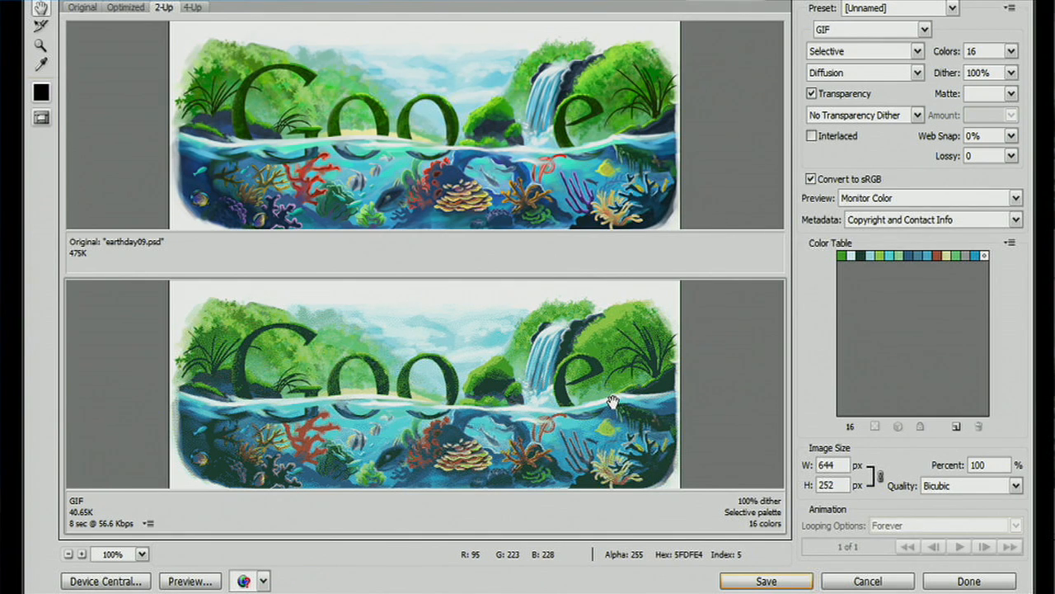
{"action": "mouse_move", "coordinate": [371, 391]}
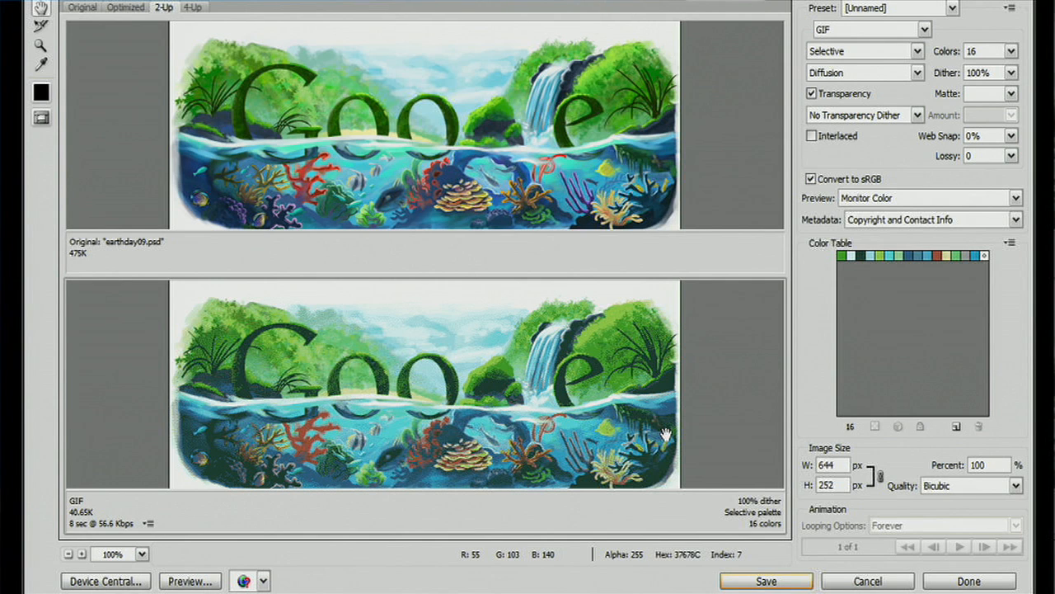
{"action": "mouse_move", "coordinate": [554, 383]}
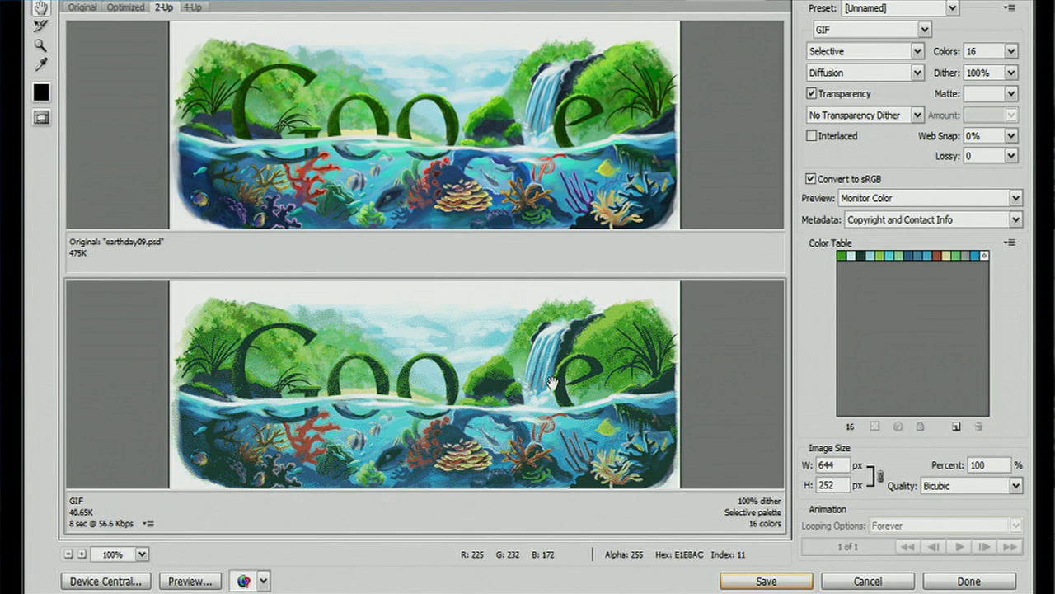
Switch the doodle's export format from GIF to JPEG, quality 76, about 88.5K
{"action": "left_click", "coordinate": [927, 30]}
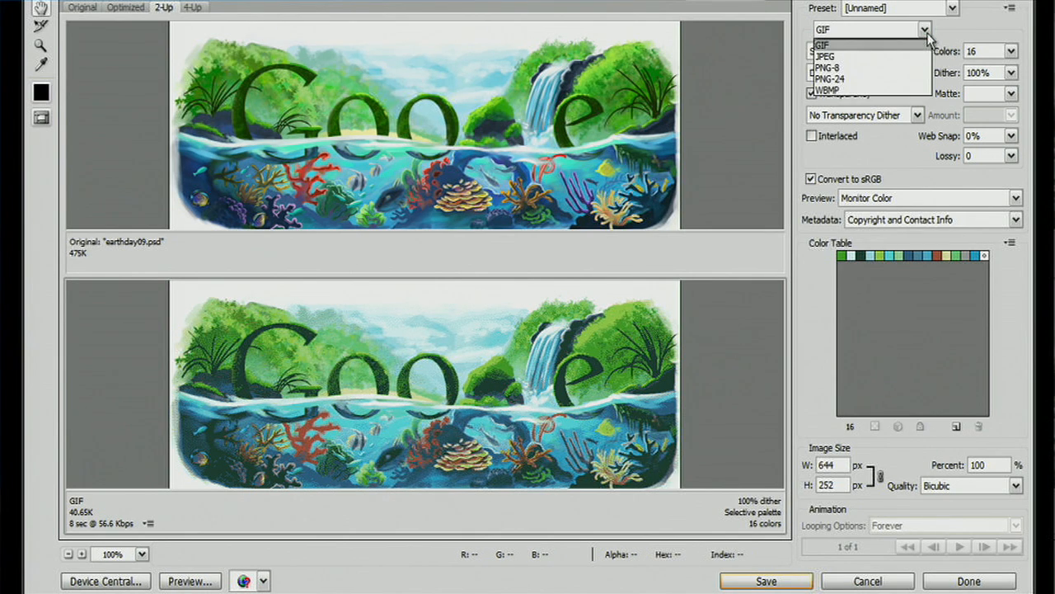
{"action": "left_click", "coordinate": [826, 56]}
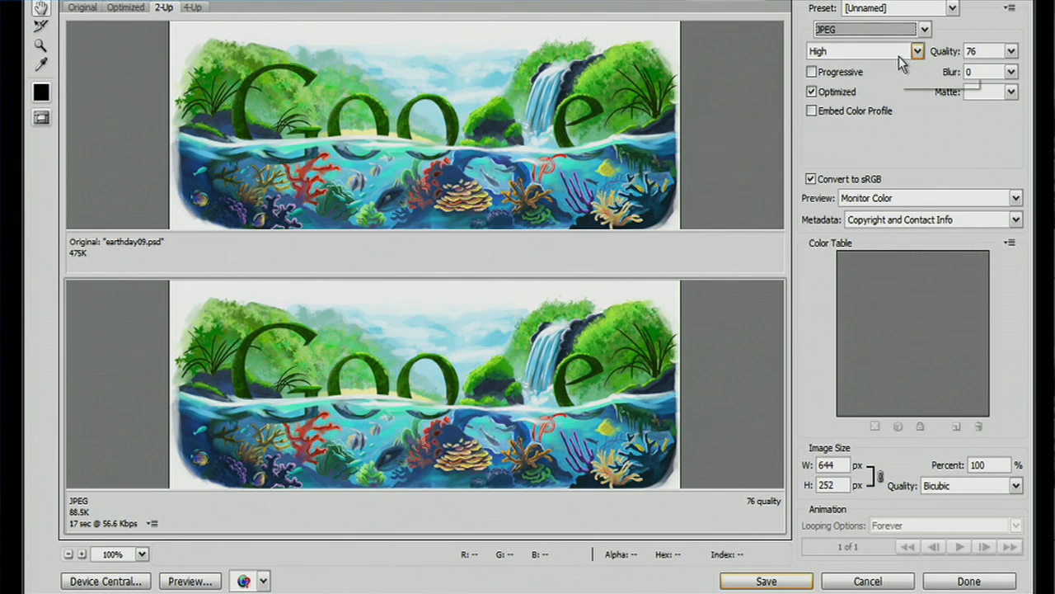
{"action": "mouse_move", "coordinate": [400, 452]}
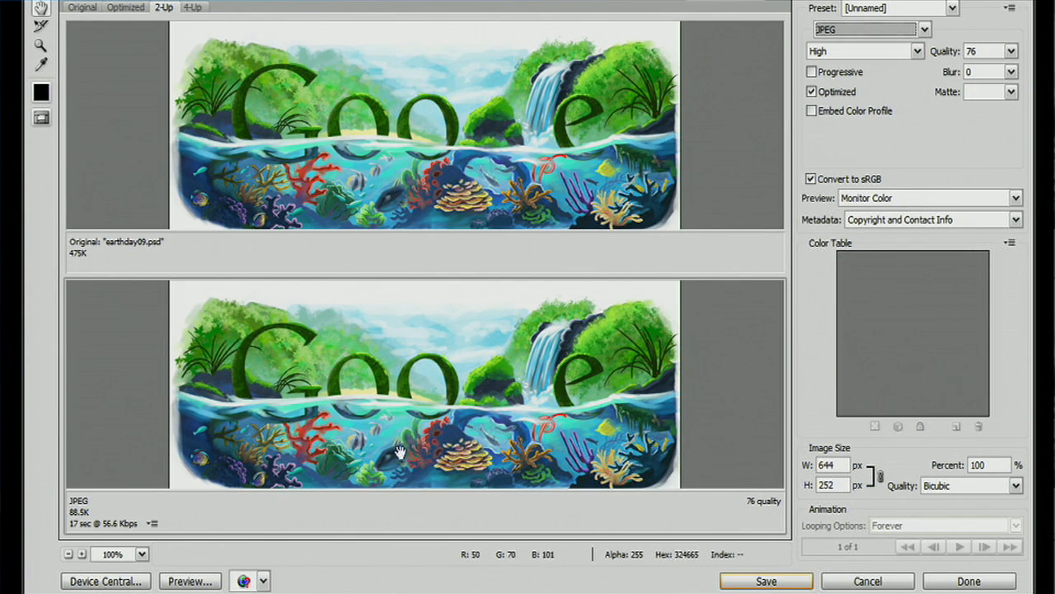
{"action": "mouse_move", "coordinate": [333, 433]}
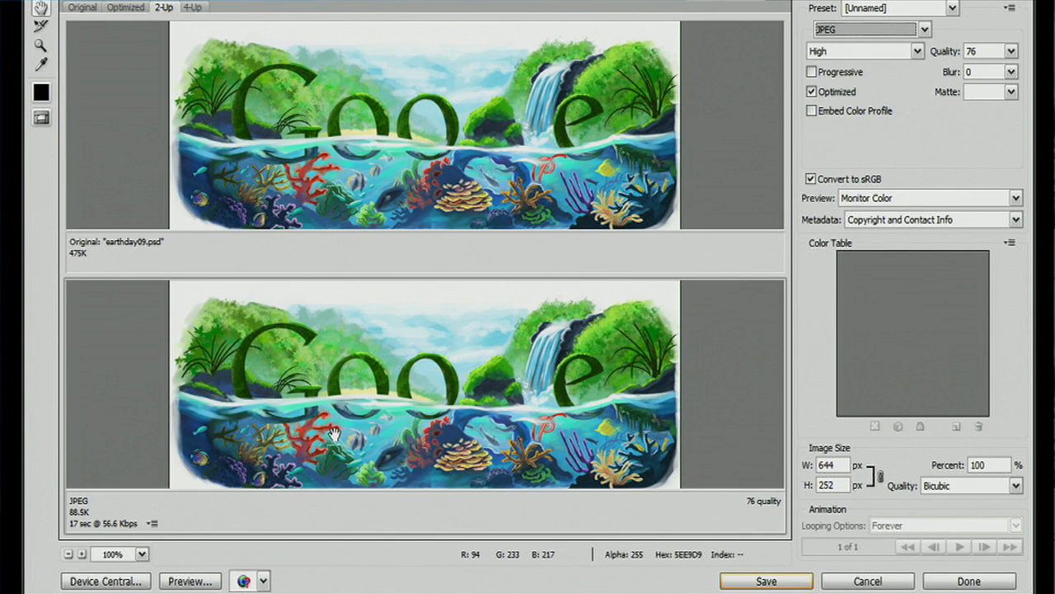